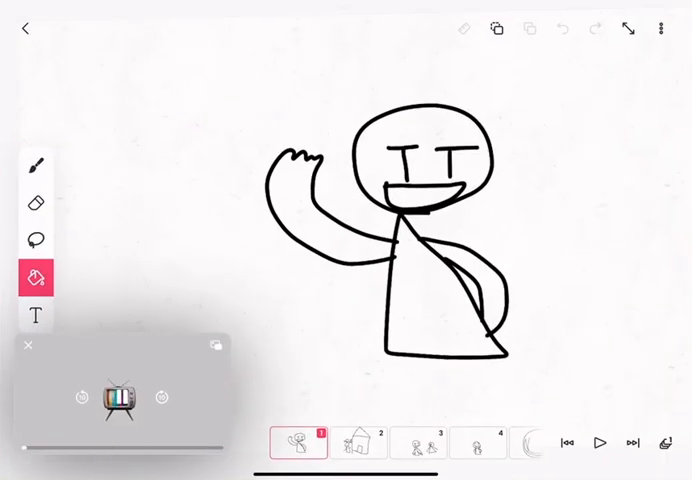
left_click(120, 397)
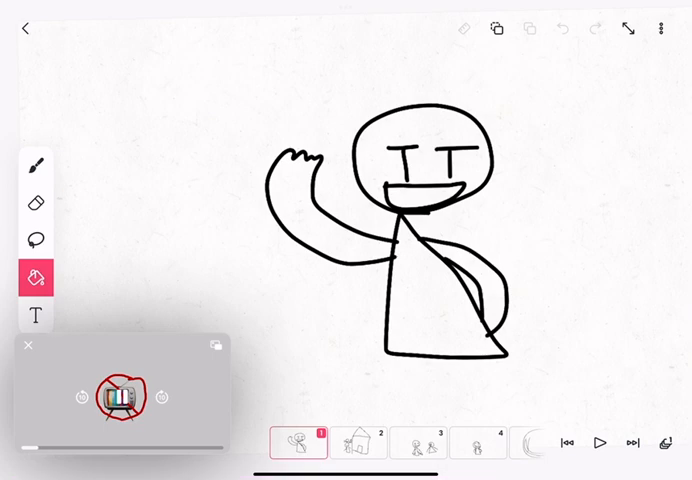